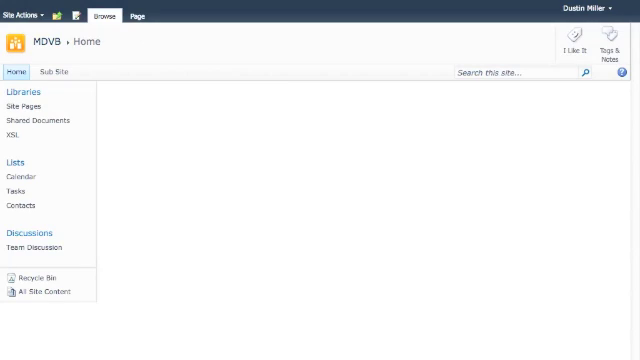
mouse_move(14, 134)
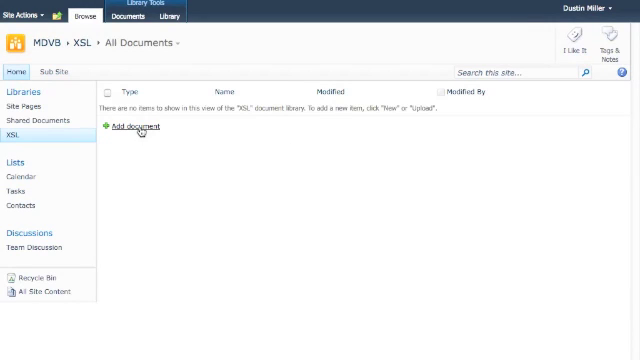
- Upload the spe-magic-data-view-builder XSL file from the computer into the XSL library
left_click(140, 126)
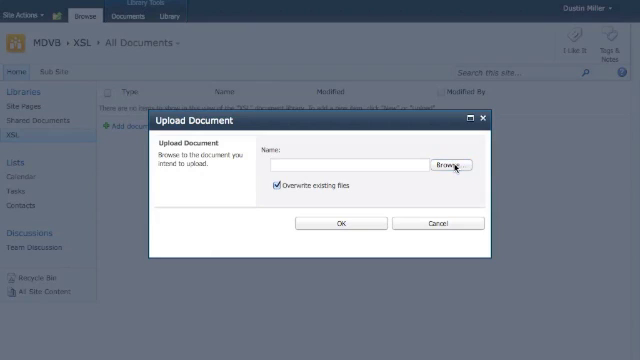
left_click(444, 165)
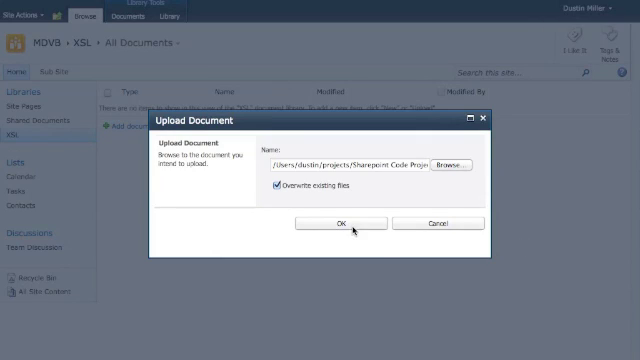
left_click(344, 223)
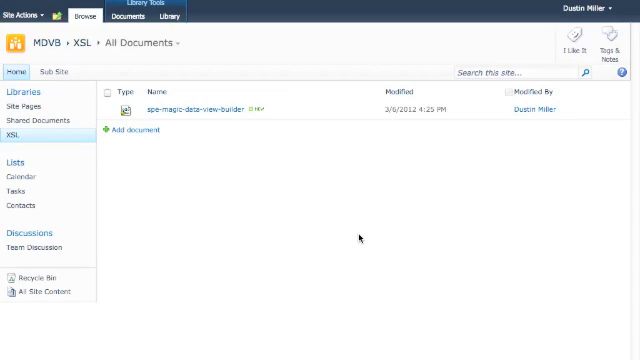
mouse_move(256, 217)
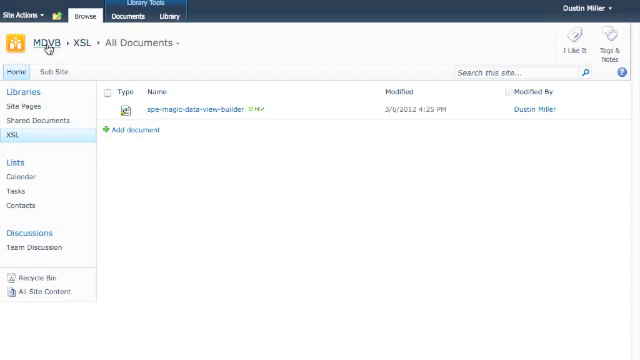
- Put the MDVB home page into edit mode and insert the Announcements list web part
left_click(42, 42)
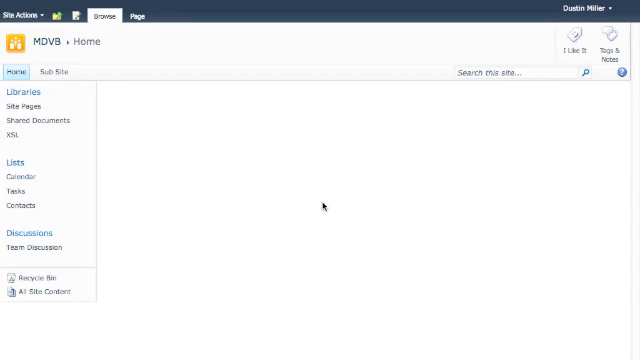
mouse_move(156, 35)
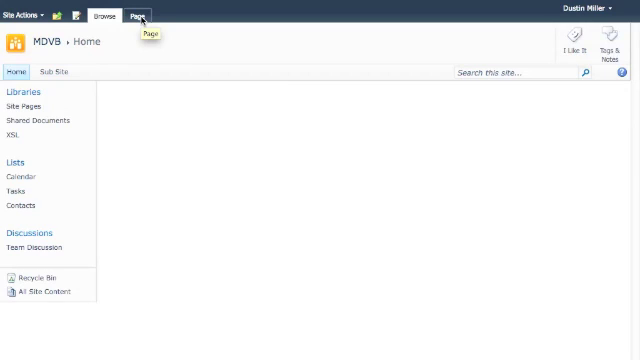
left_click(138, 15)
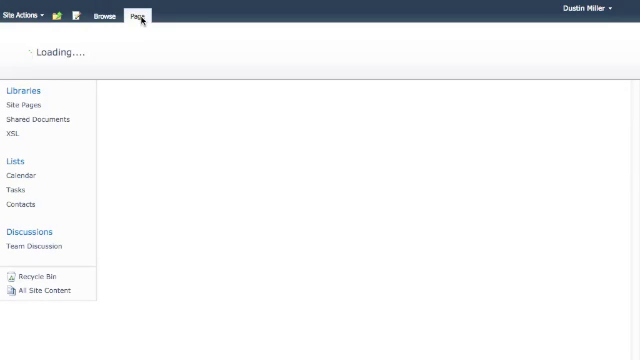
left_click(135, 16)
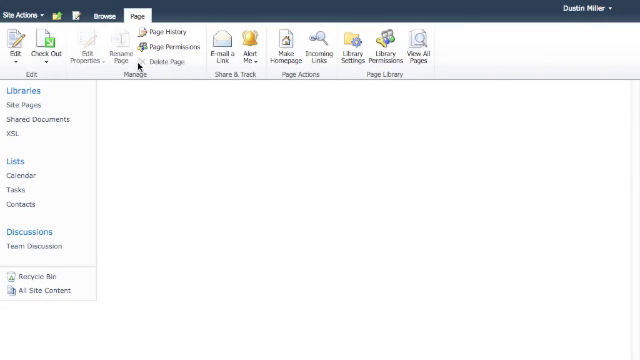
left_click(14, 48)
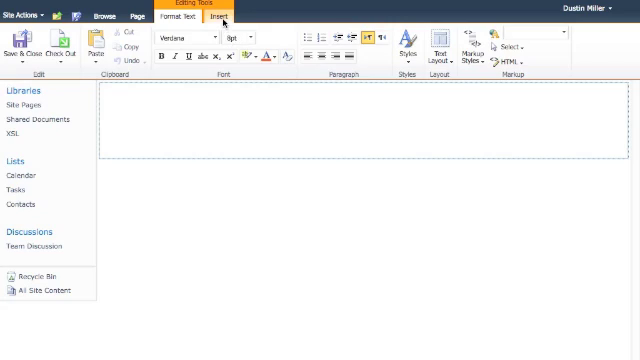
left_click(221, 17)
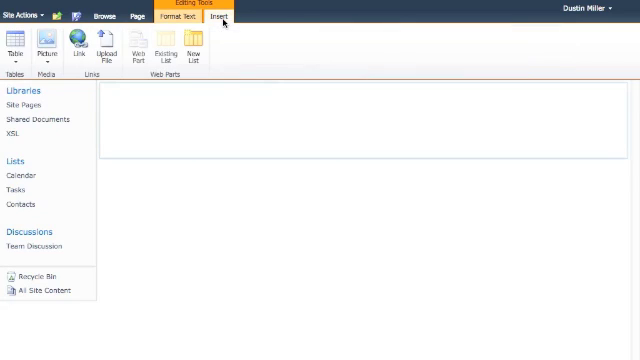
left_click(165, 54)
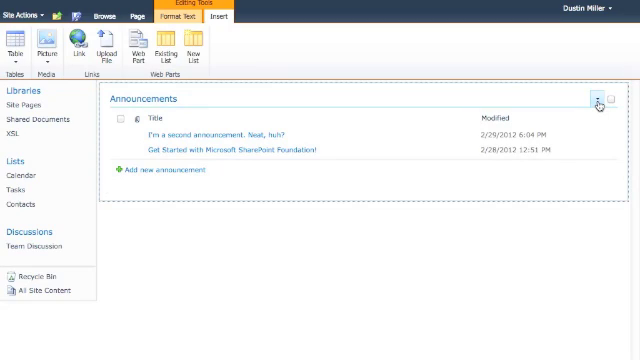
- Edit the Announcements web part's view to include the Body, Created and Created By columns
left_click(606, 98)
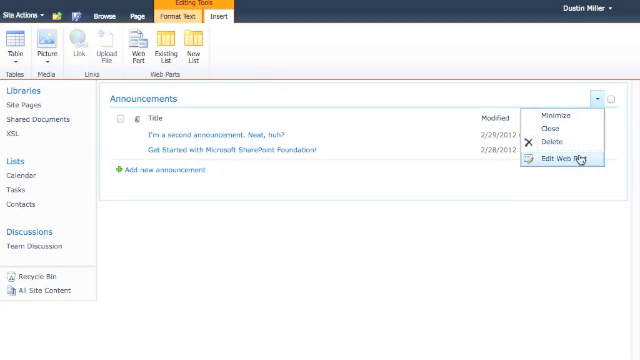
left_click(564, 158)
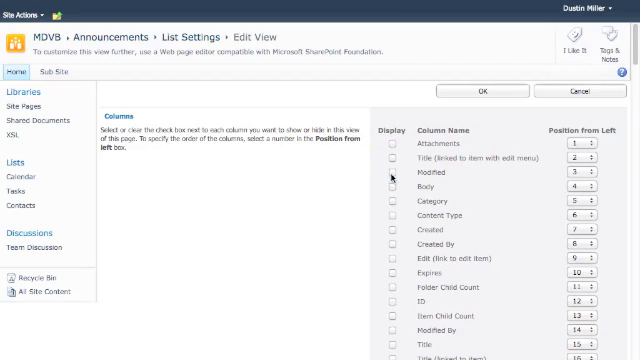
left_click(389, 191)
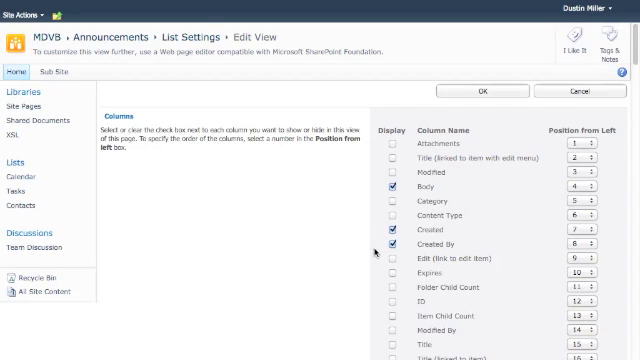
scroll("down", 3)
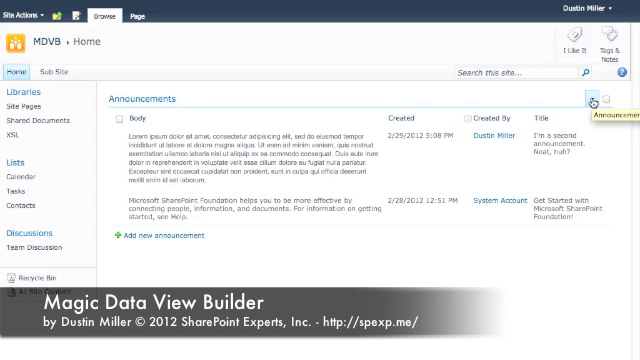
mouse_move(16, 131)
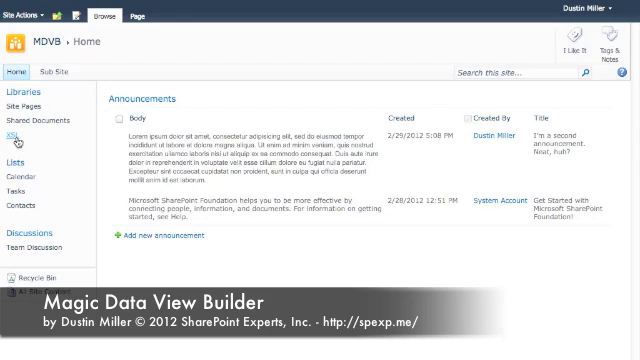
- Copy the spe-magic-data-view-builder file link from the XSL library, back on the home page
left_click(17, 131)
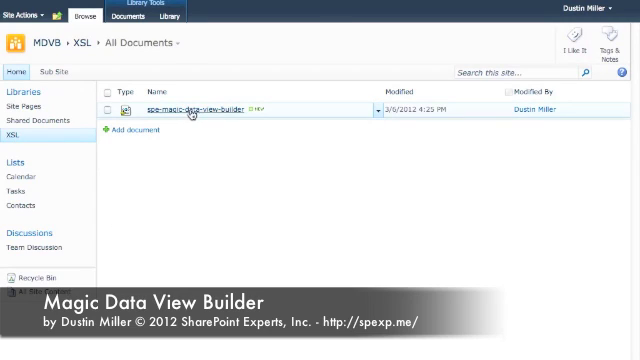
right_click(180, 109)
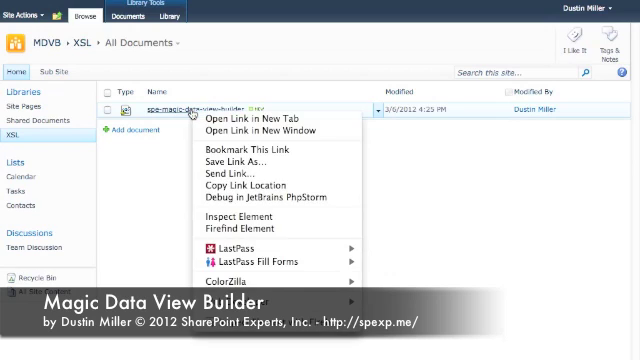
mouse_move(252, 185)
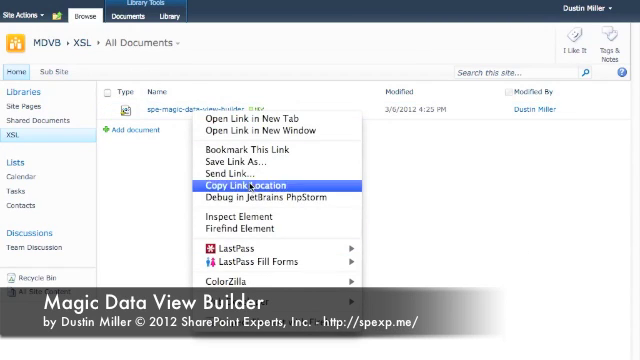
mouse_move(258, 186)
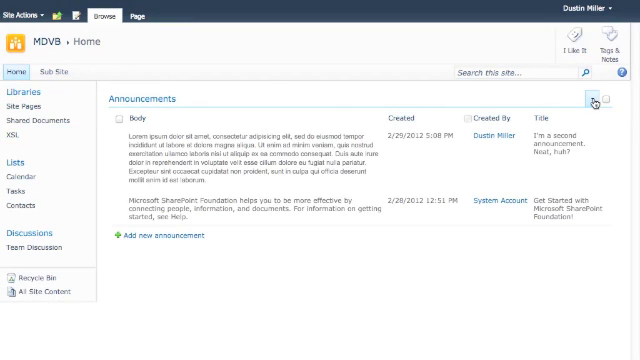
left_click(595, 99)
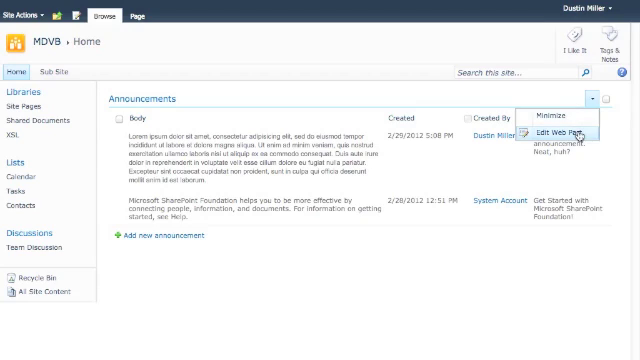
- Set the web part's Miscellaneous XSL Link to spe-magic-data-view-builder.xsl
left_click(571, 130)
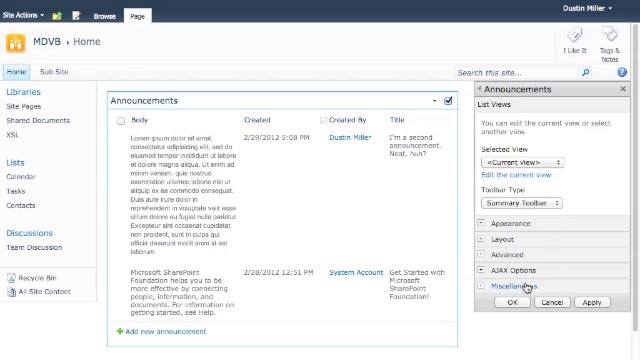
left_click(525, 278)
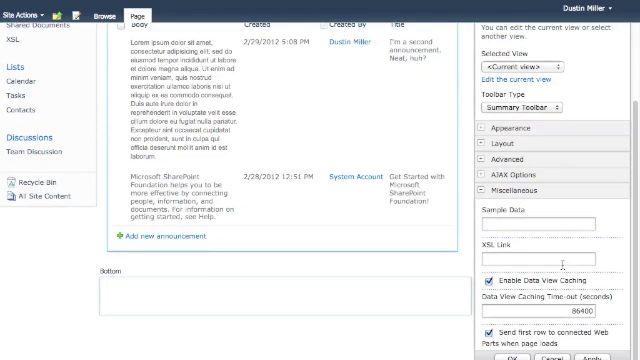
left_click(540, 262)
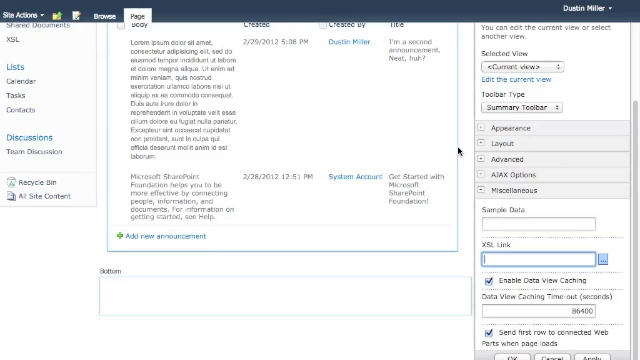
type("spe-magic-data-view-builder.xsl")
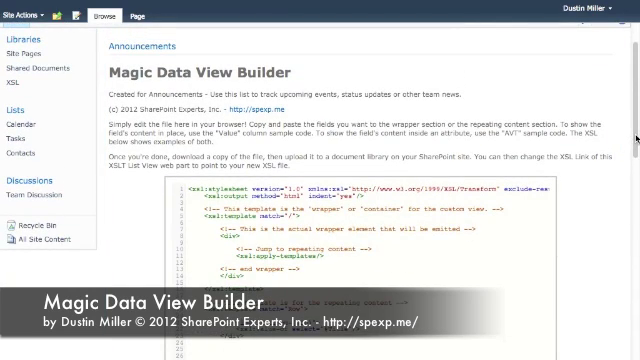
- Scroll past the builder's XSL editor and Download XSL button to the field snippet table
scroll("down", 3)
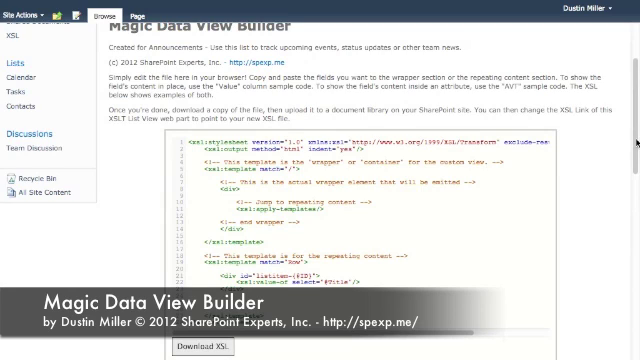
scroll("down", 3)
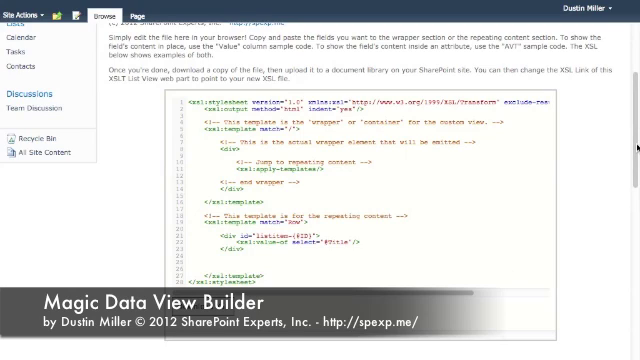
scroll("down", 3)
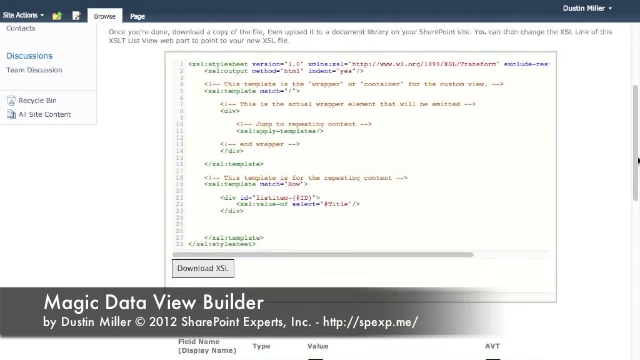
scroll("down", 3)
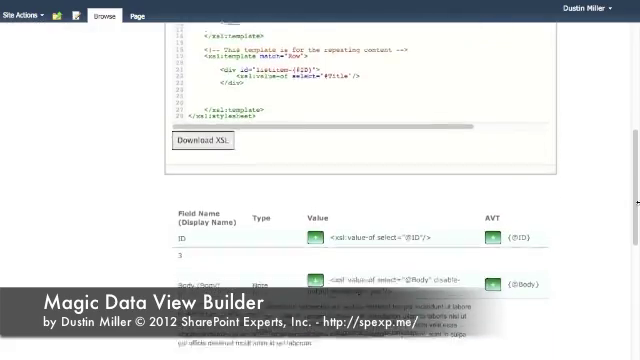
scroll("down", 3)
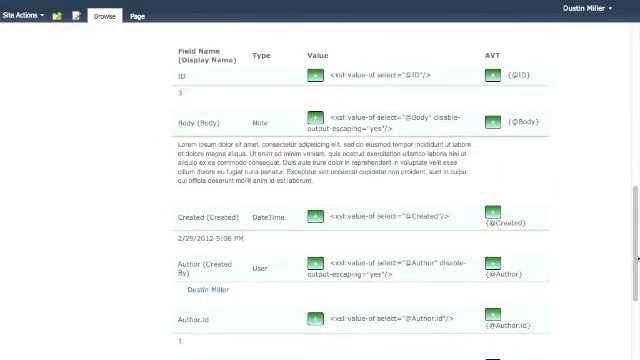
scroll("down", 3)
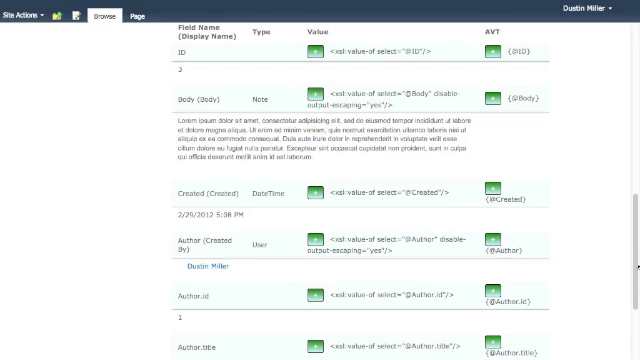
mouse_move(556, 141)
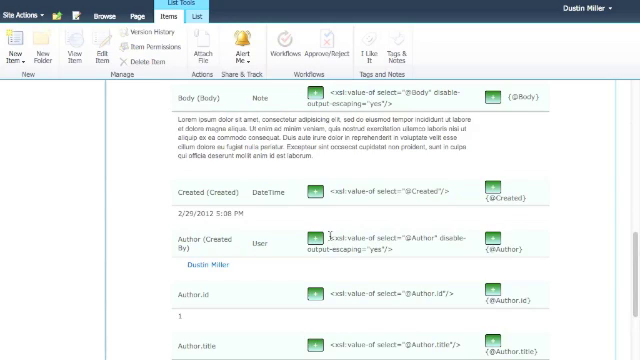
- Scroll through the Author.title, Author.span and Title snippet rows, returning to the XSL editor
double_click(395, 242)
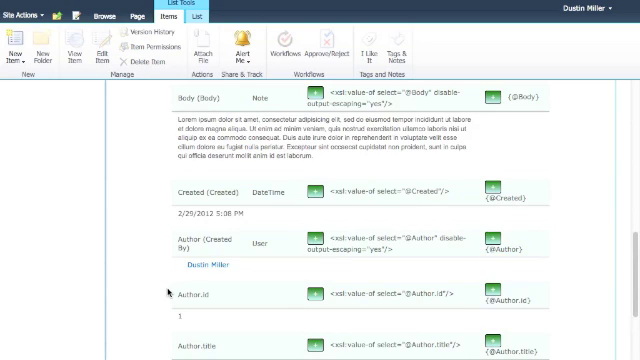
scroll("down", 3)
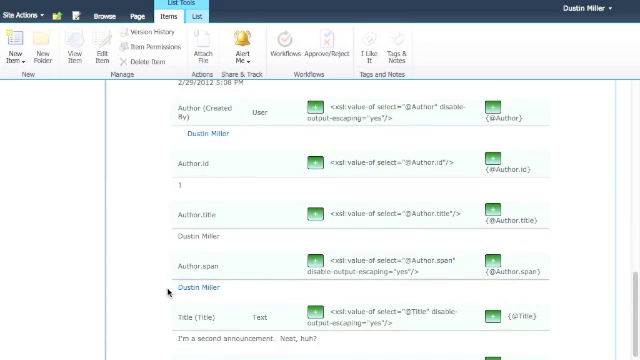
scroll("down", 3)
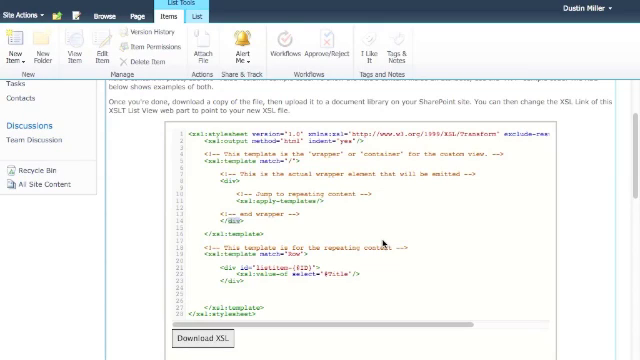
- Replace the row div with an article header showing the Title value in an h2
double_click(270, 205)
type("<head")
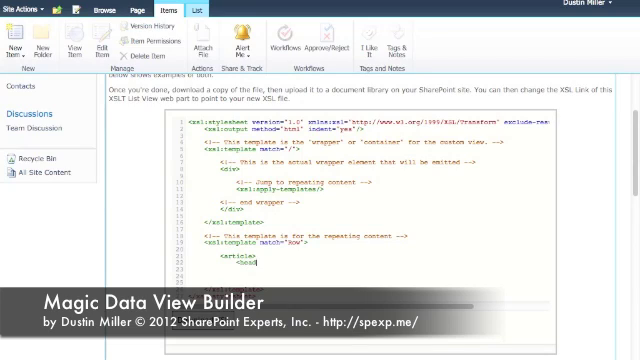
type("<h2>")
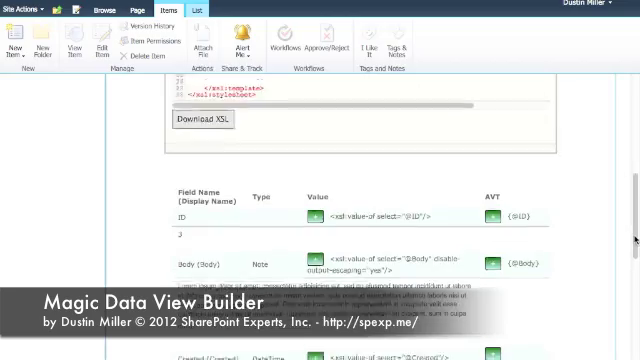
scroll("down", 3)
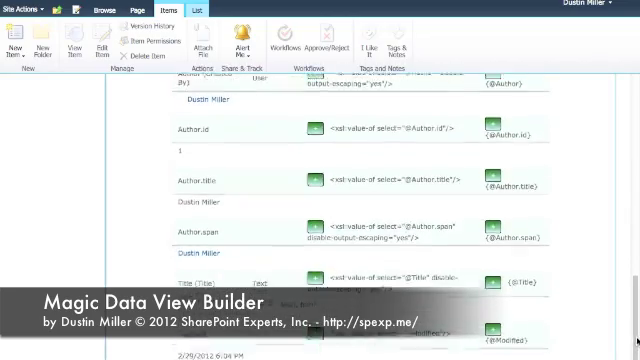
scroll("down", 3)
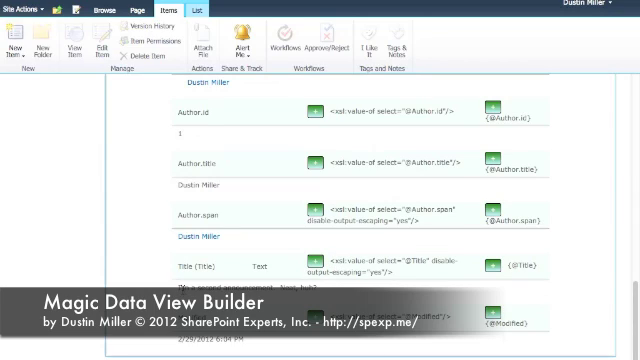
mouse_move(263, 241)
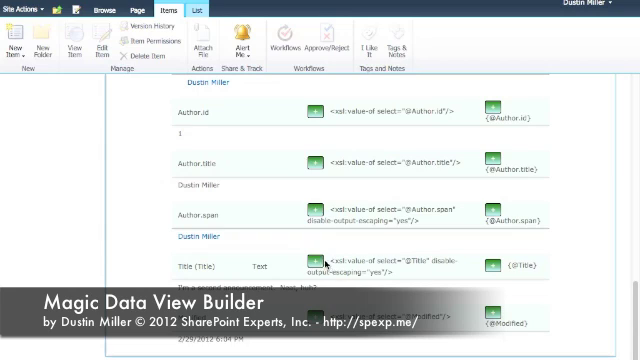
scroll("down", 3)
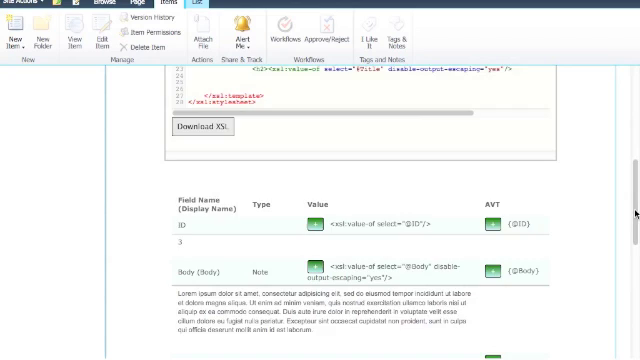
scroll("up", 3)
type("<p>Created")
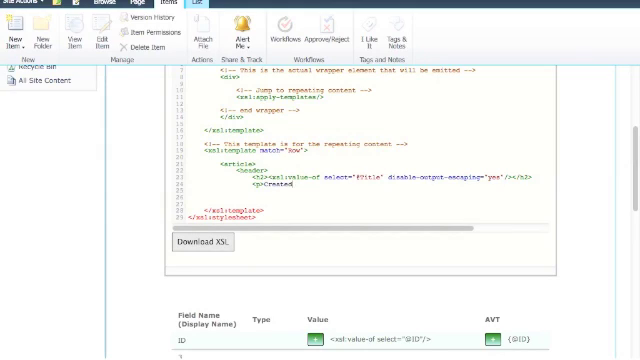
- Make the header paragraph read 'Created on' the Created value 'by' the Author.title value
type("on")
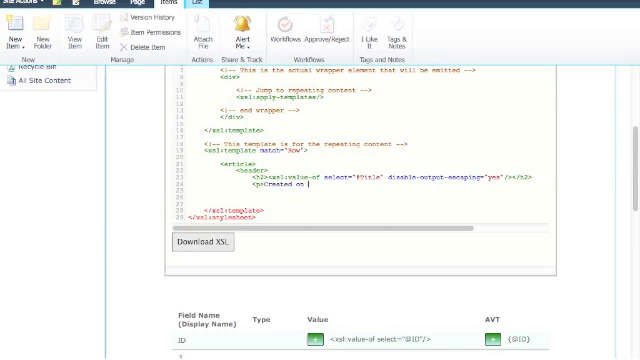
scroll("down", 3)
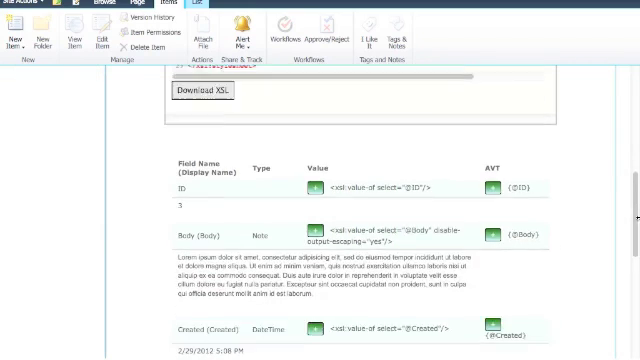
scroll("down", 3)
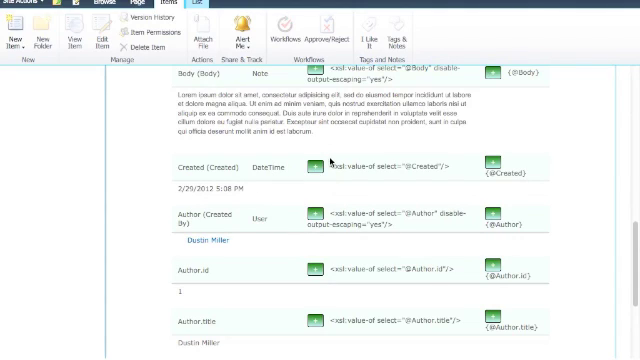
scroll("up", 3)
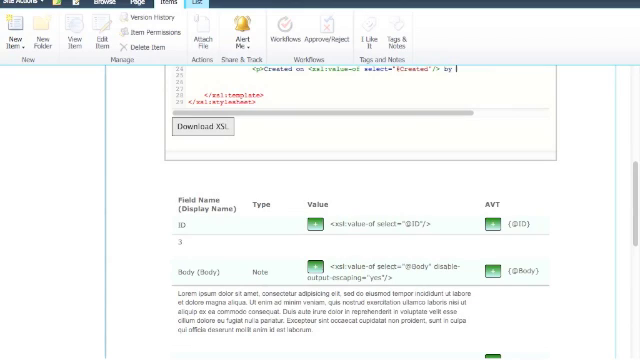
scroll("down", 3)
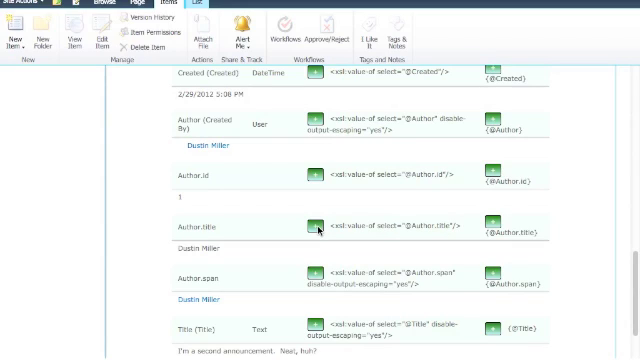
scroll("down", 3)
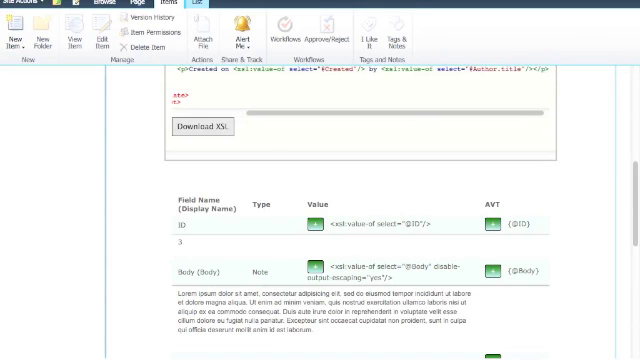
- Insert the Body value snippet into the div following the header in the row template
scroll("down", 3)
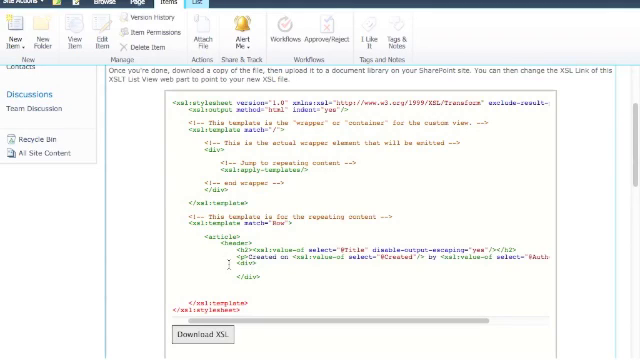
mouse_move(298, 264)
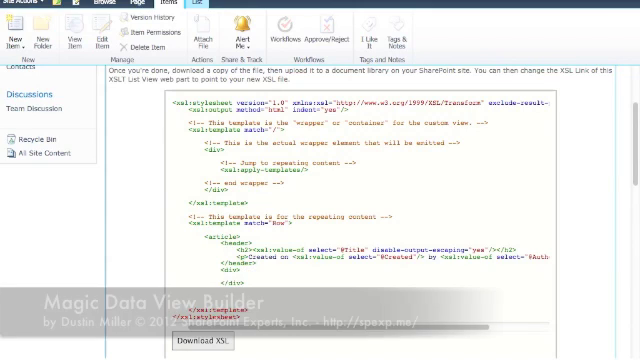
scroll("down", 3)
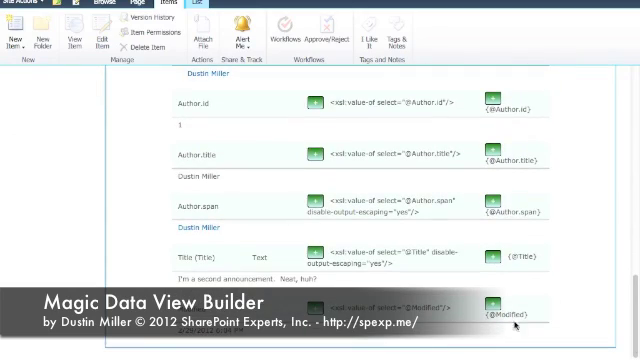
mouse_move(588, 160)
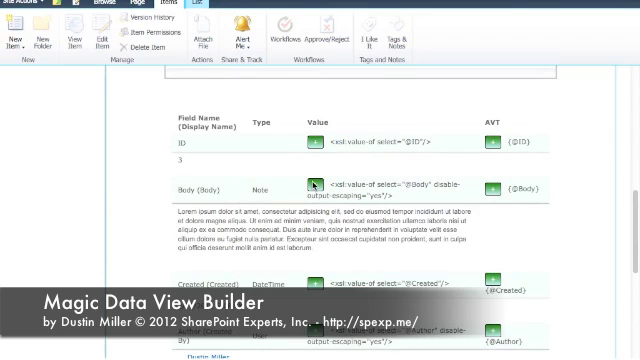
scroll("up", 3)
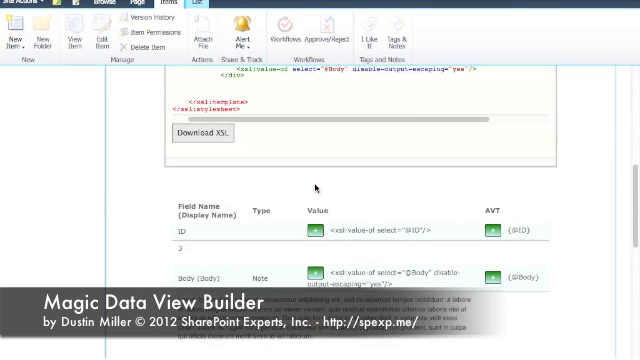
mouse_move(435, 164)
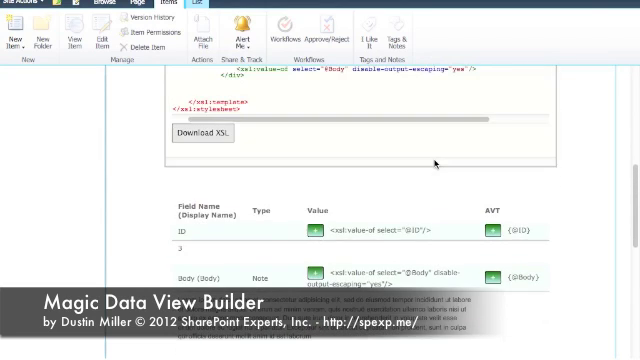
scroll("up", 3)
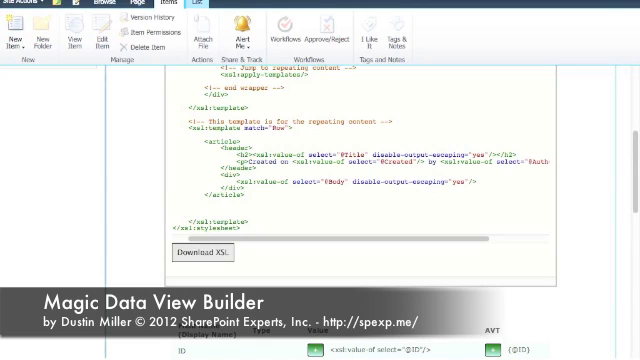
mouse_move(248, 217)
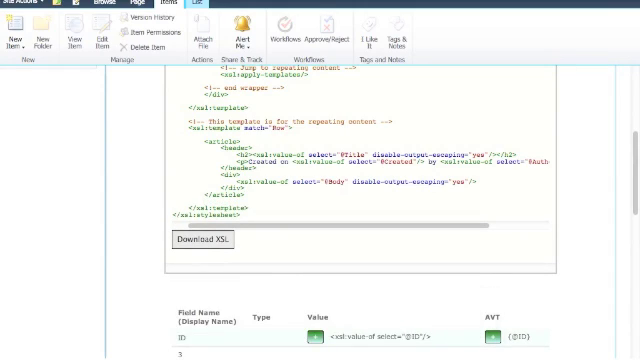
- Download the generated XSL as magic-dvwp.xsl, replacing the existing copy in the XSL folder
scroll("up", 3)
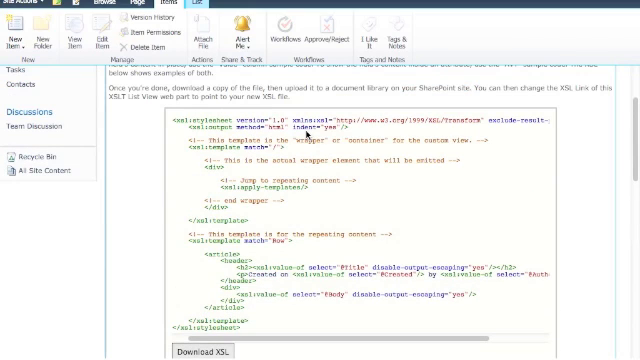
scroll("down", 3)
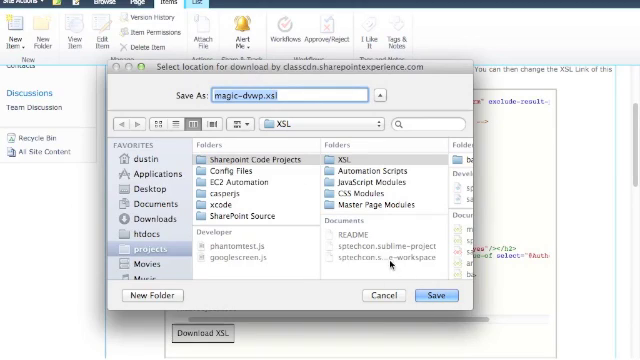
left_click(435, 294)
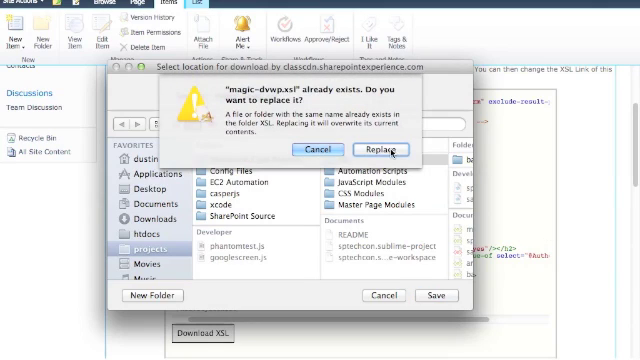
left_click(379, 149)
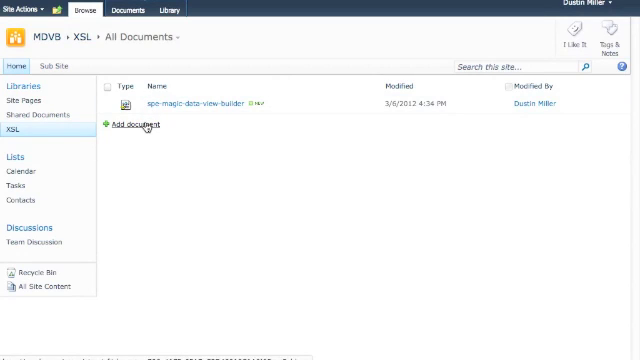
- Add magic-dvwp.xsl to the XSL document library via Add document and Browse
left_click(131, 124)
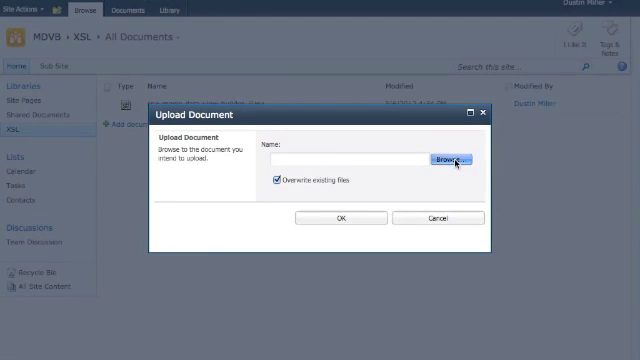
left_click(447, 160)
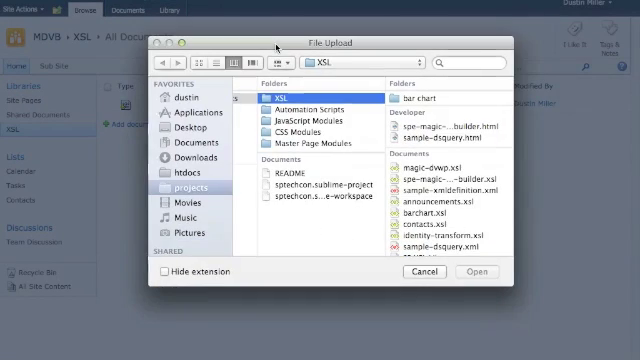
left_click(305, 162)
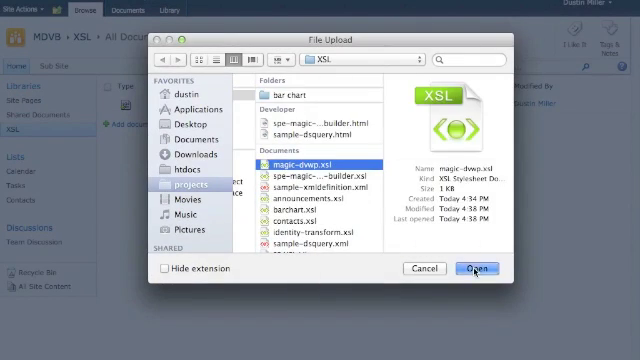
left_click(473, 268)
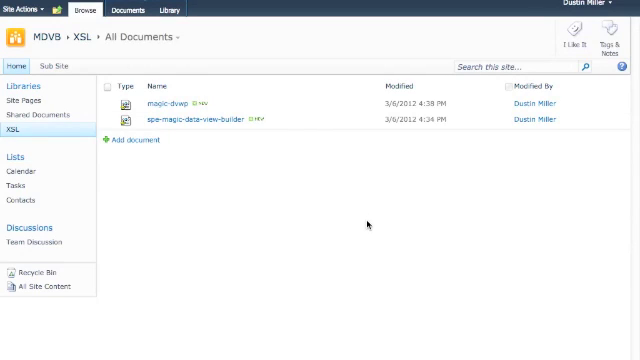
right_click(165, 103)
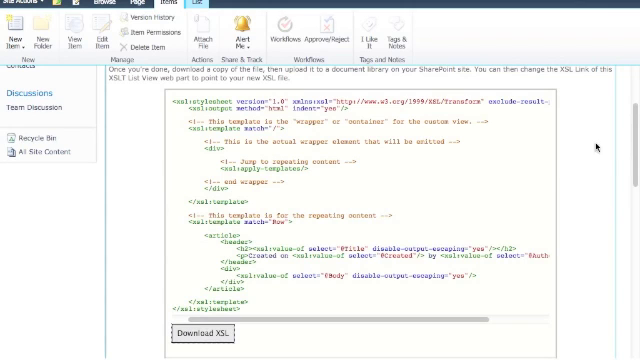
- Set the Announcements web part's Miscellaneous XSL Link to the magic-dvwp.xsl URL
left_click(594, 83)
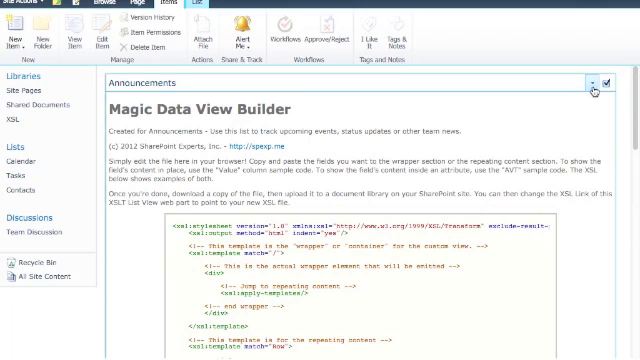
left_click(600, 83)
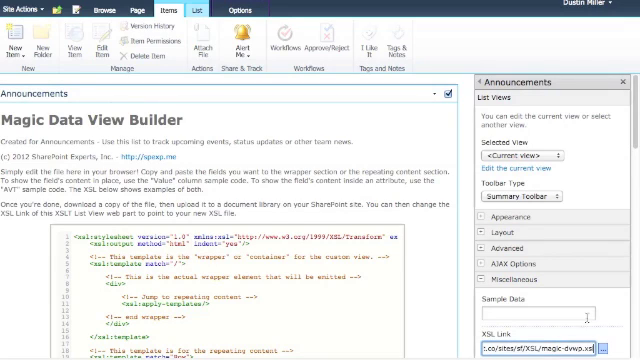
scroll("down", 3)
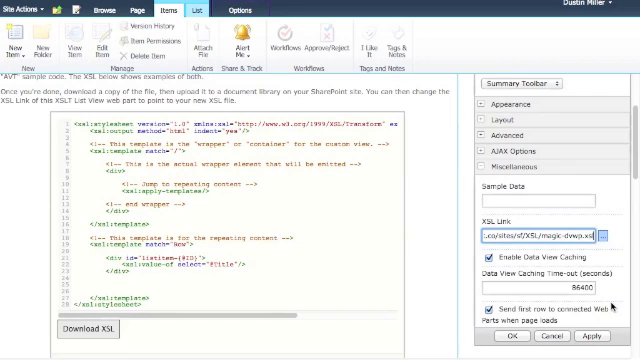
left_click(512, 336)
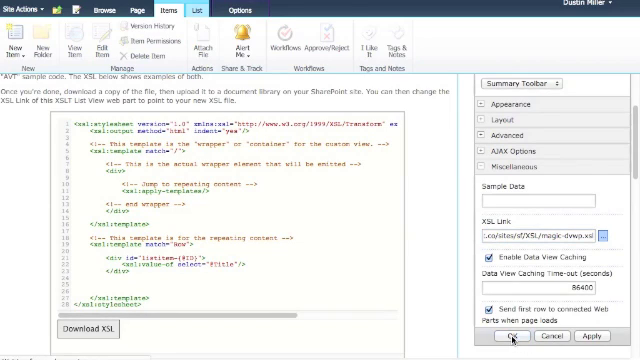
left_click(509, 336)
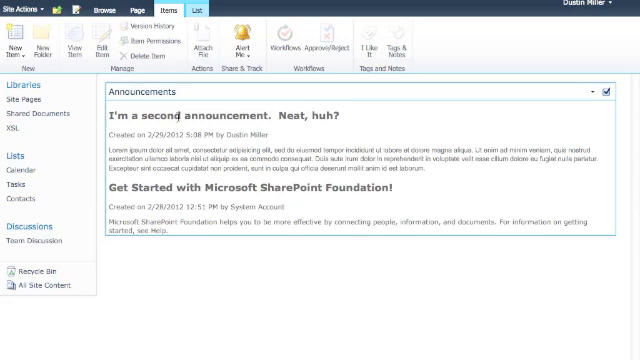
- Inspect the first announcement title in Firebug and select its enclosing article node
right_click(200, 150)
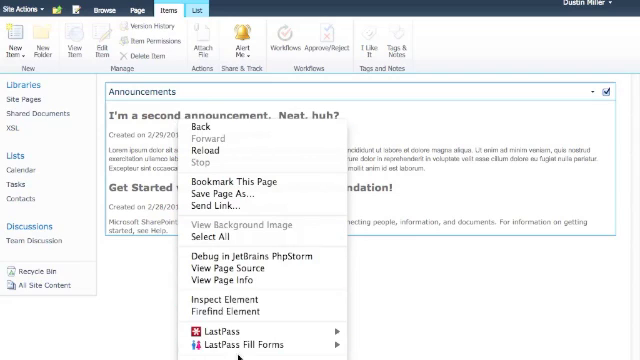
left_click(227, 299)
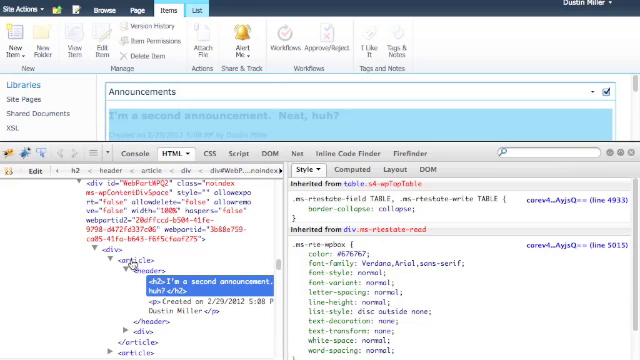
left_click(120, 258)
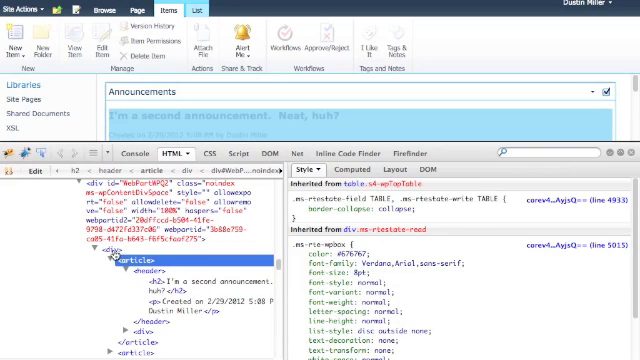